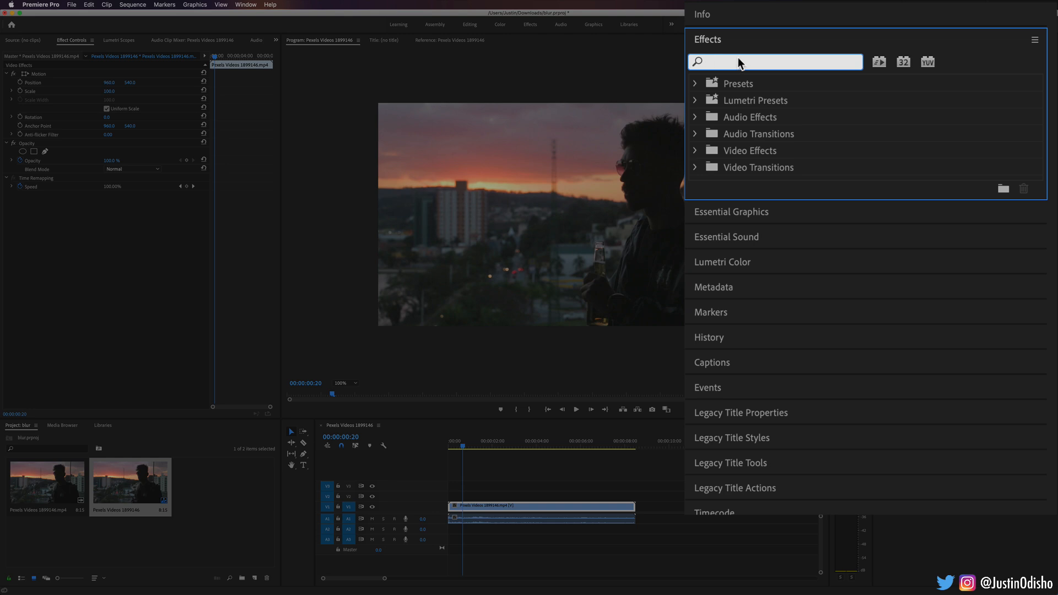
Step: Search the Effects panel for 'gaussian', then for 'mosaic' to locate the Mosaic effect
text(gaussian)
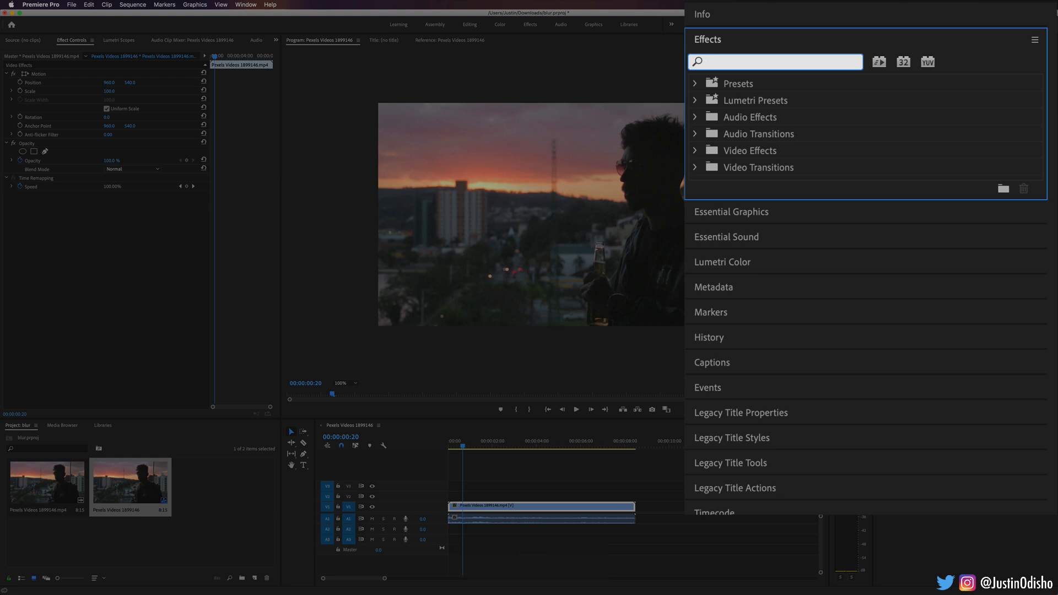
text(mosaic)
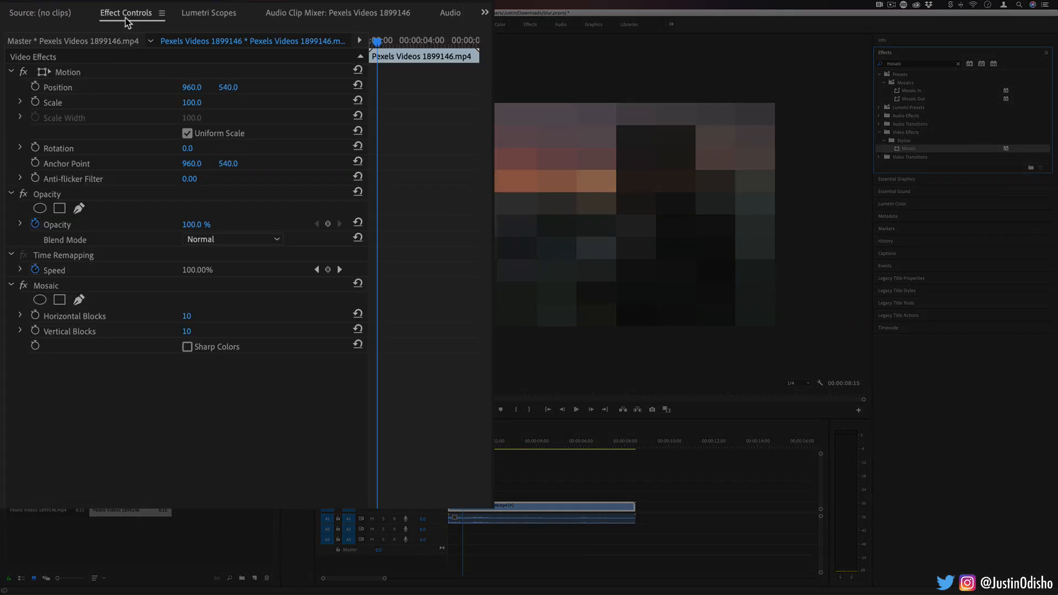
Step: Show the clip's Mosaic settings in Effect Controls to set 40 horizontal and 40 vertical blocks
click(46, 285)
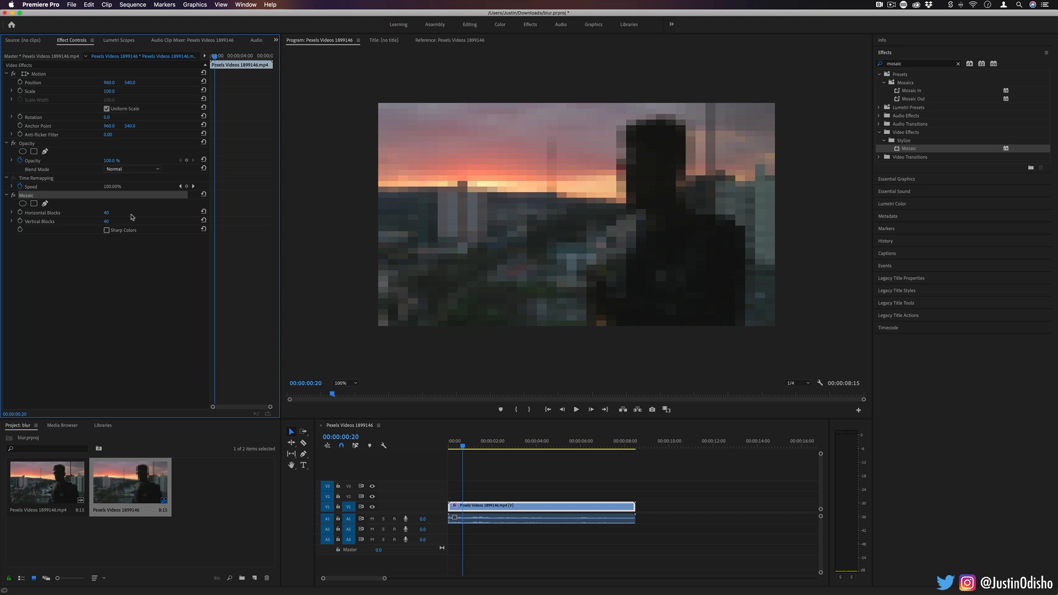
mouse_move(131, 243)
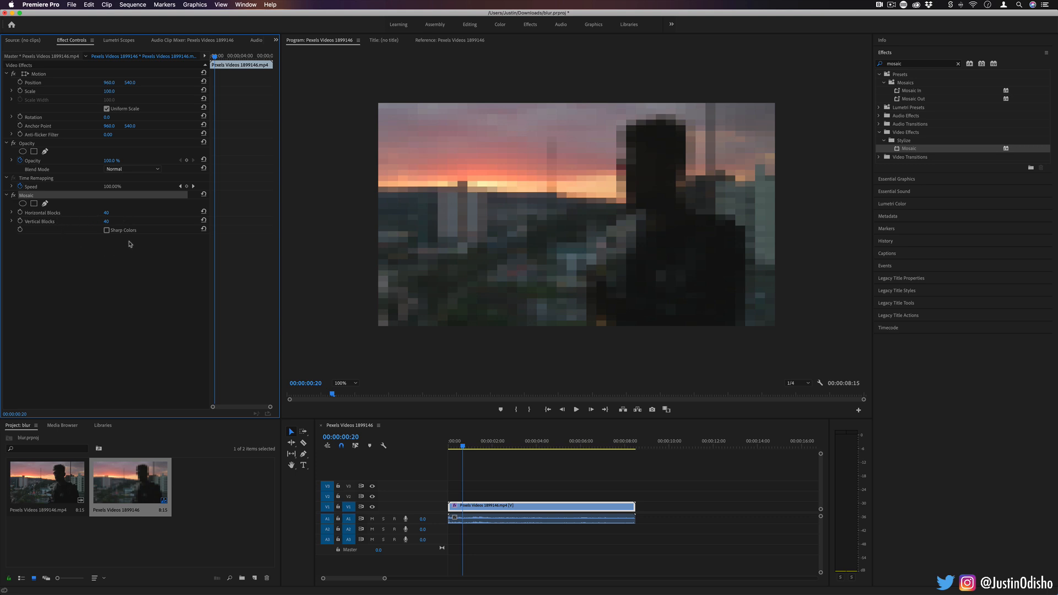
mouse_move(646, 229)
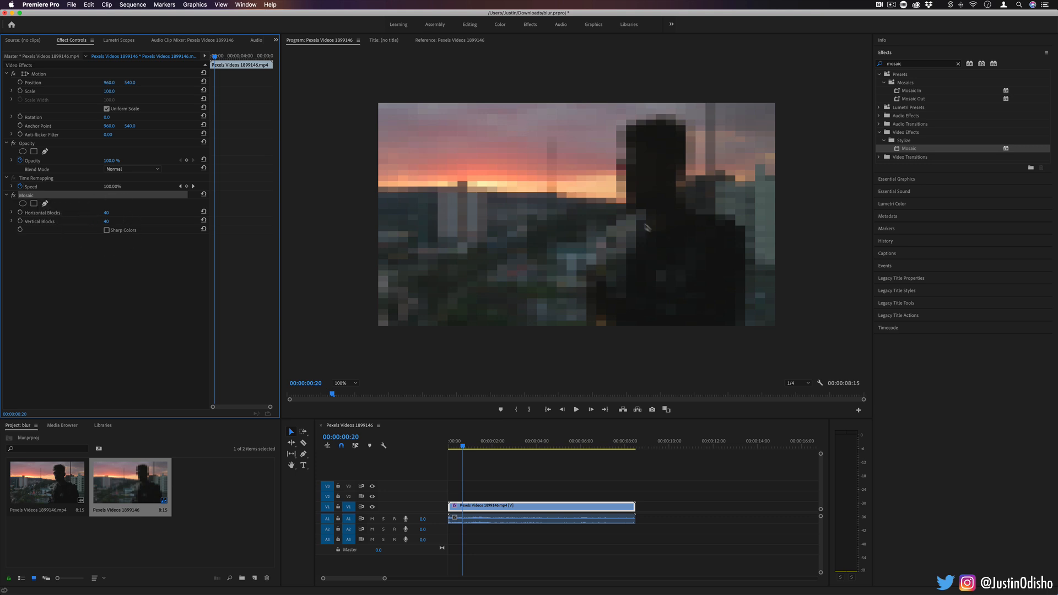
mouse_move(194, 216)
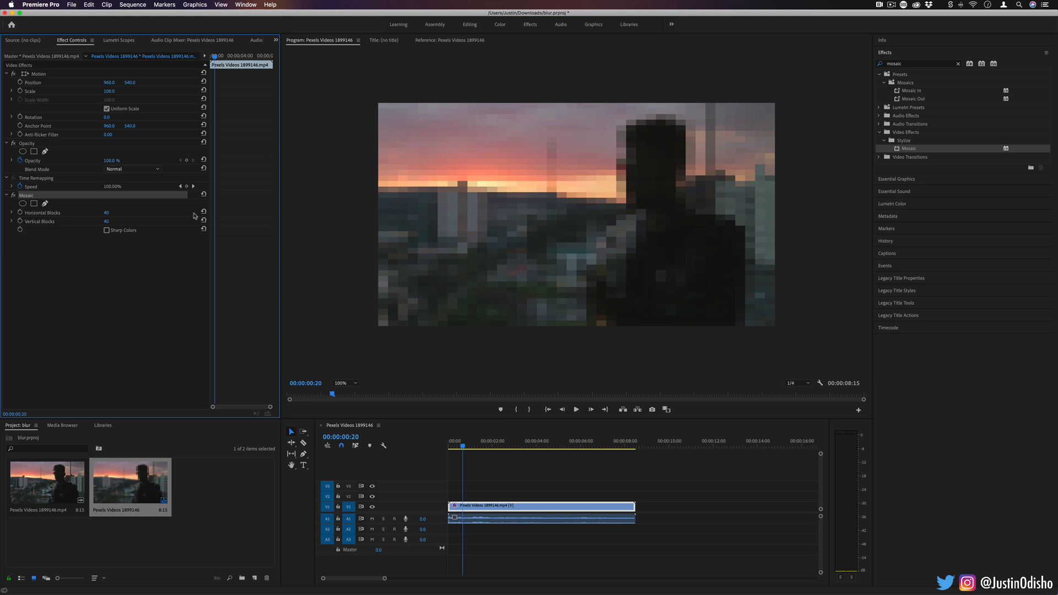
mouse_move(51, 176)
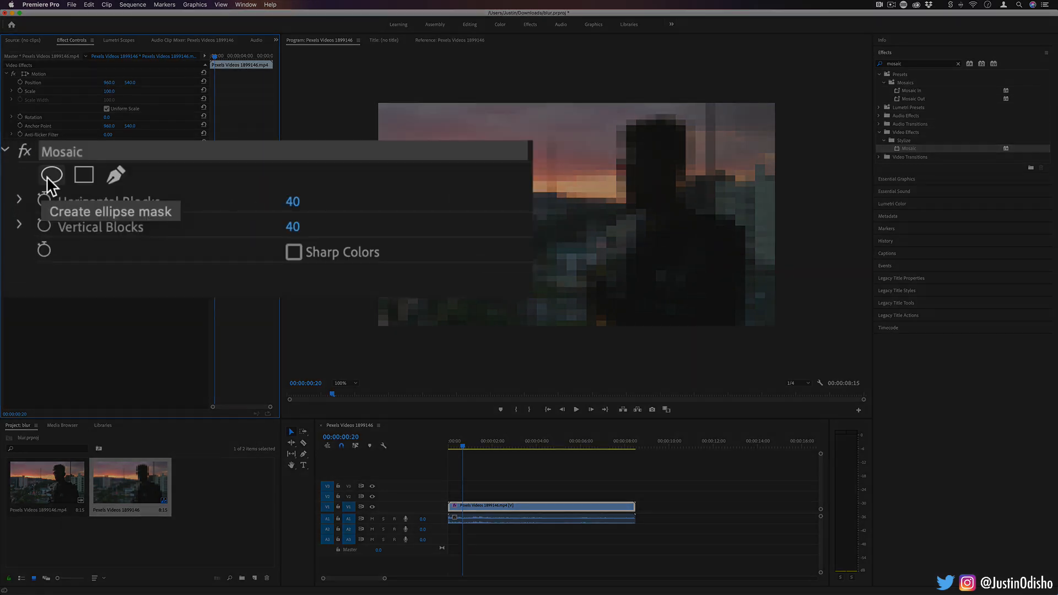
Step: Add an ellipse mask to the Mosaic effect and place it over the man's face
click(51, 175)
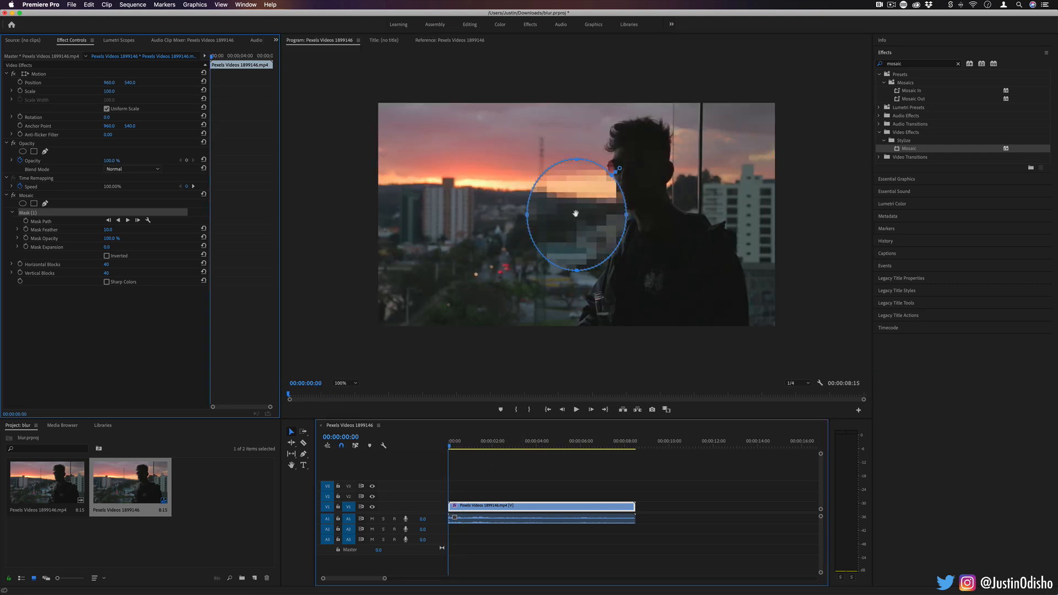
drag(575, 213, 635, 158)
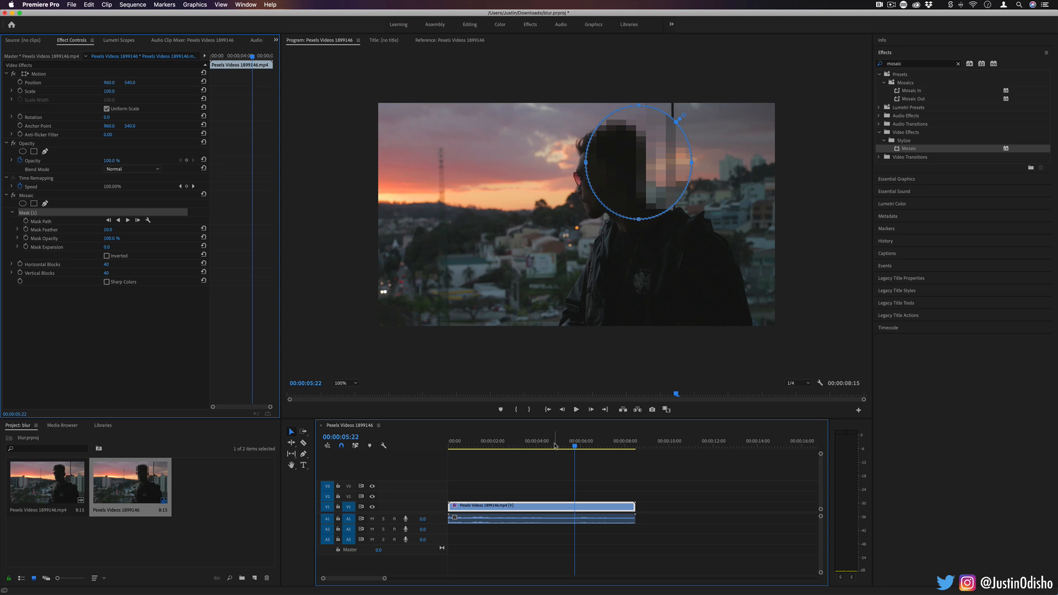
Step: Keyframe the ellipse Mask Path and reposition it so the pixelation tracks the man's face
click(448, 448)
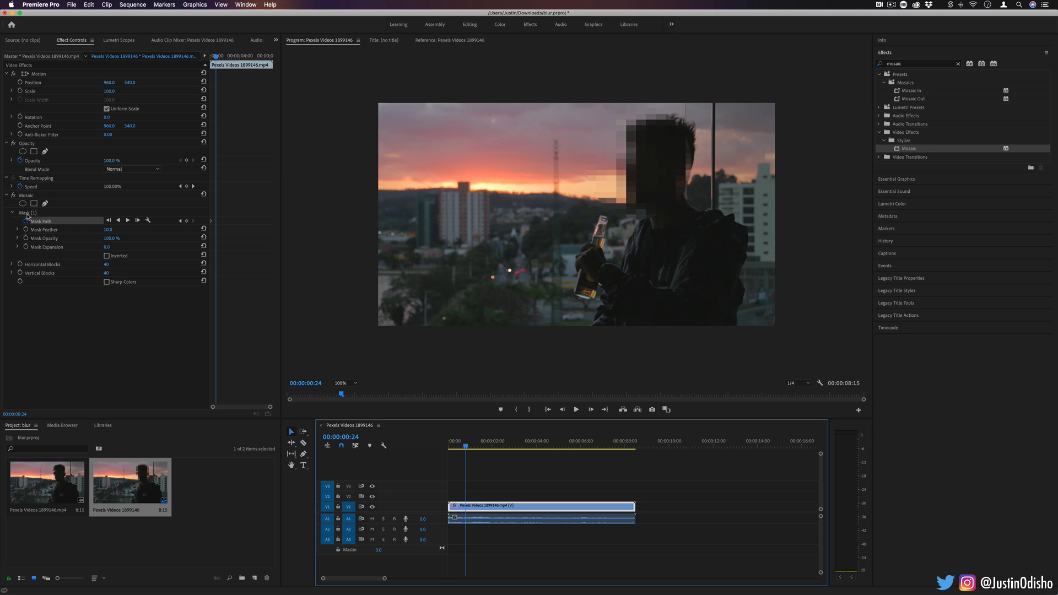
click(22, 204)
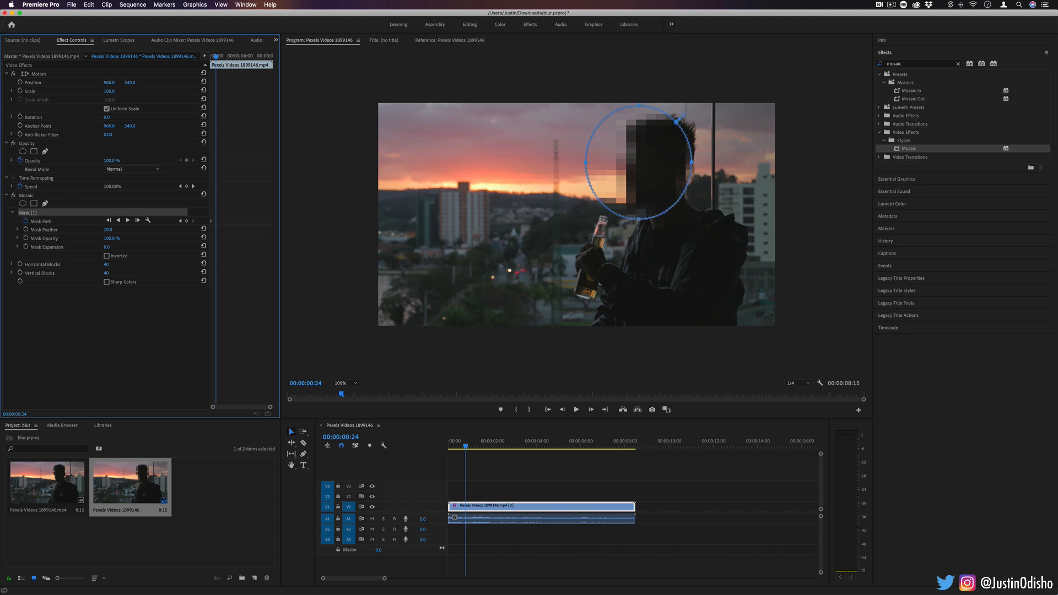
mouse_move(639, 168)
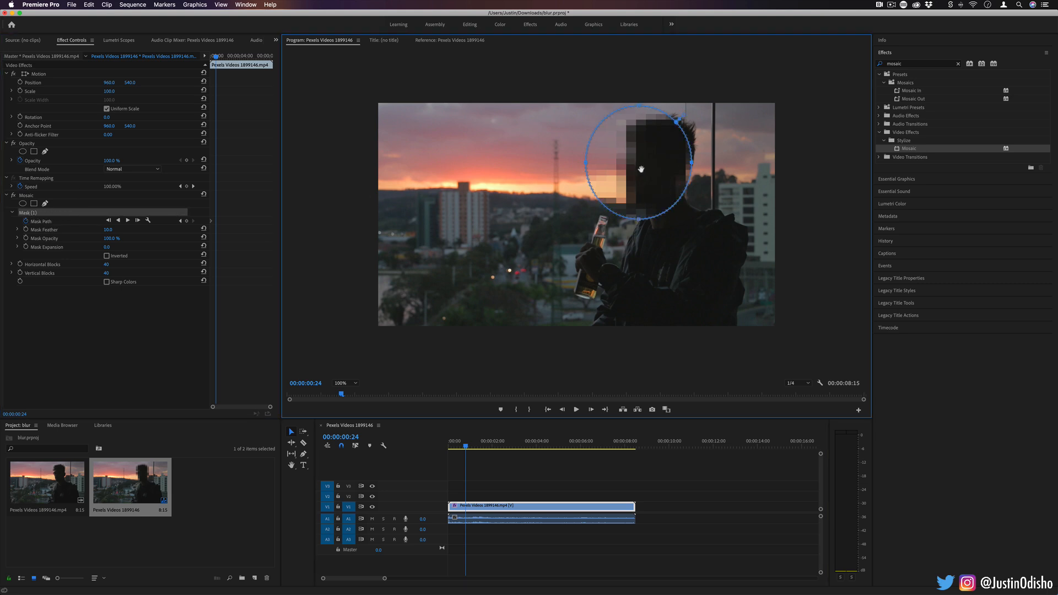
drag(640, 169, 655, 166)
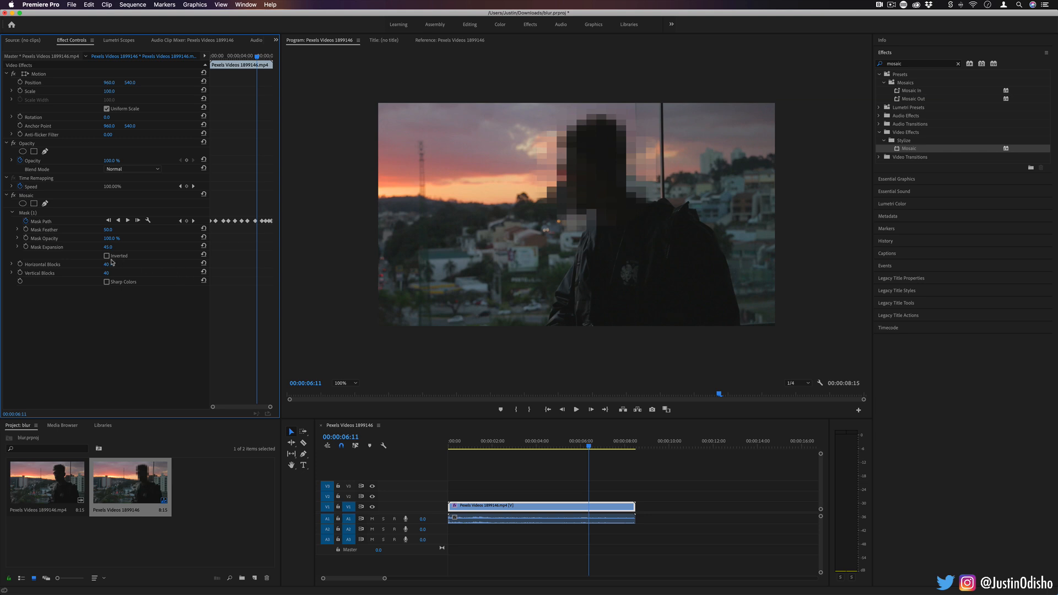
Step: Preview the face mask Inverted, then restore pixelation to inside the mask only
click(106, 255)
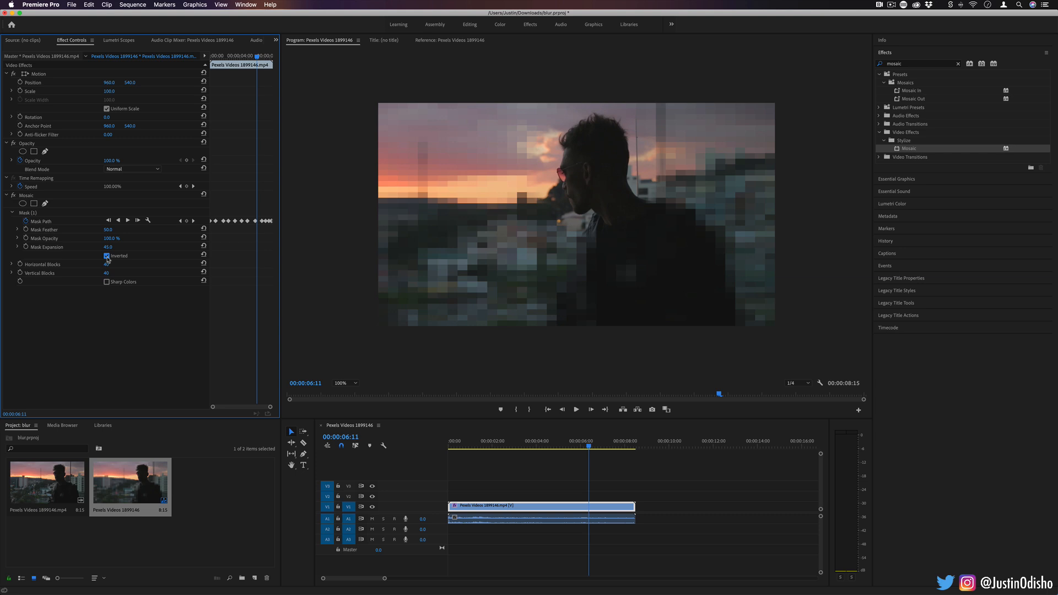
click(105, 255)
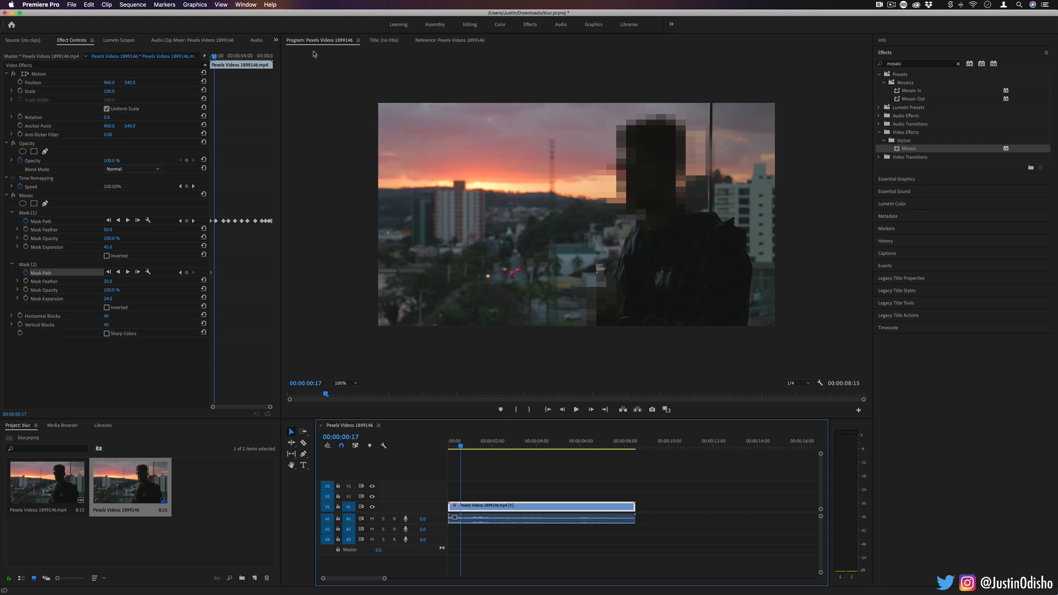
Step: Select the second (bottle) mask and move it onto the raised bottle for its keyframed path
click(23, 264)
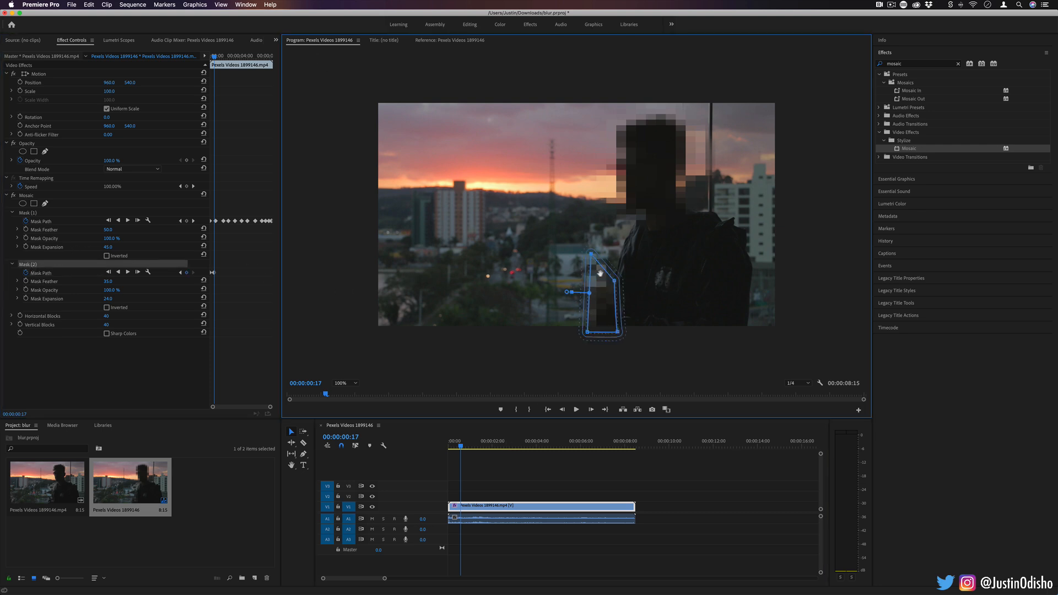
click(494, 447)
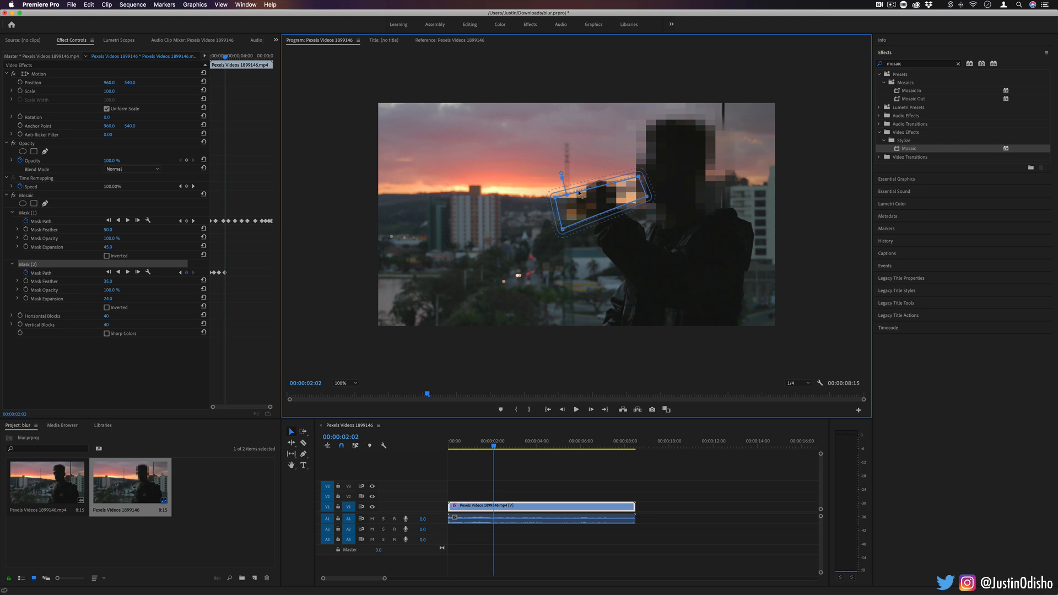
drag(577, 192, 599, 218)
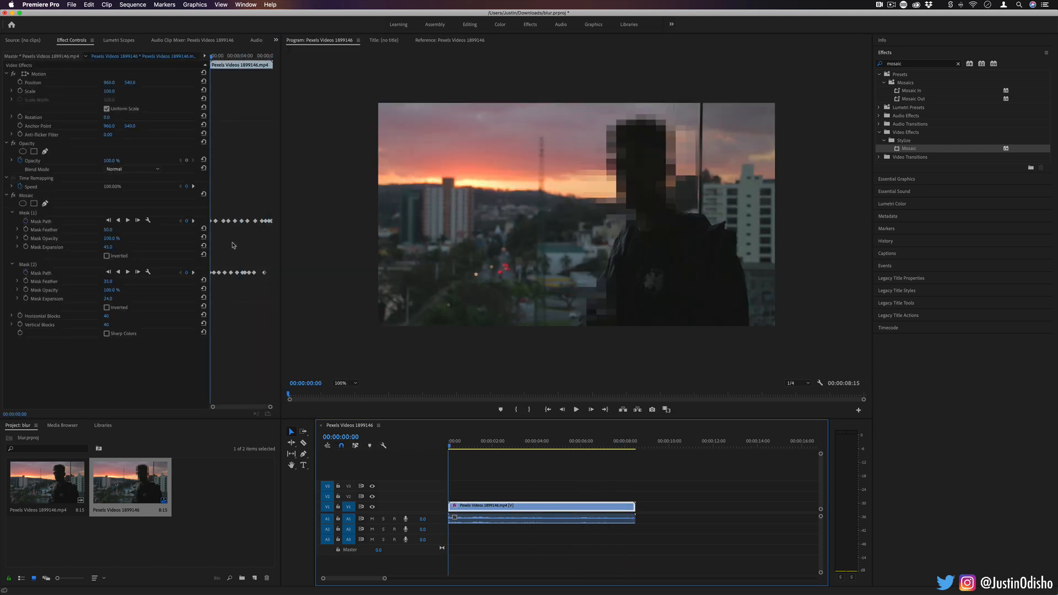
click(575, 409)
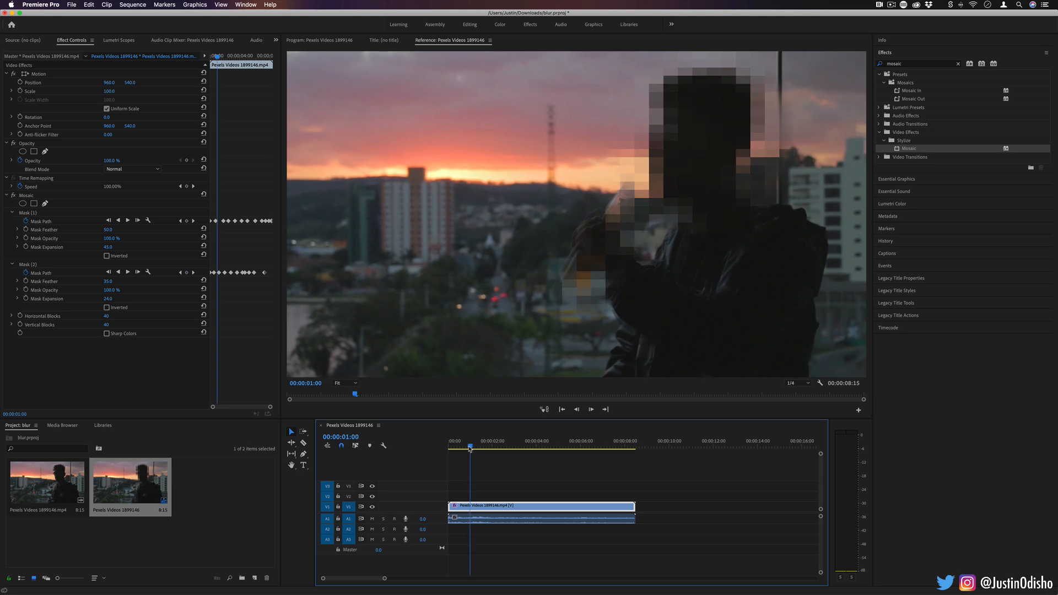
click(315, 39)
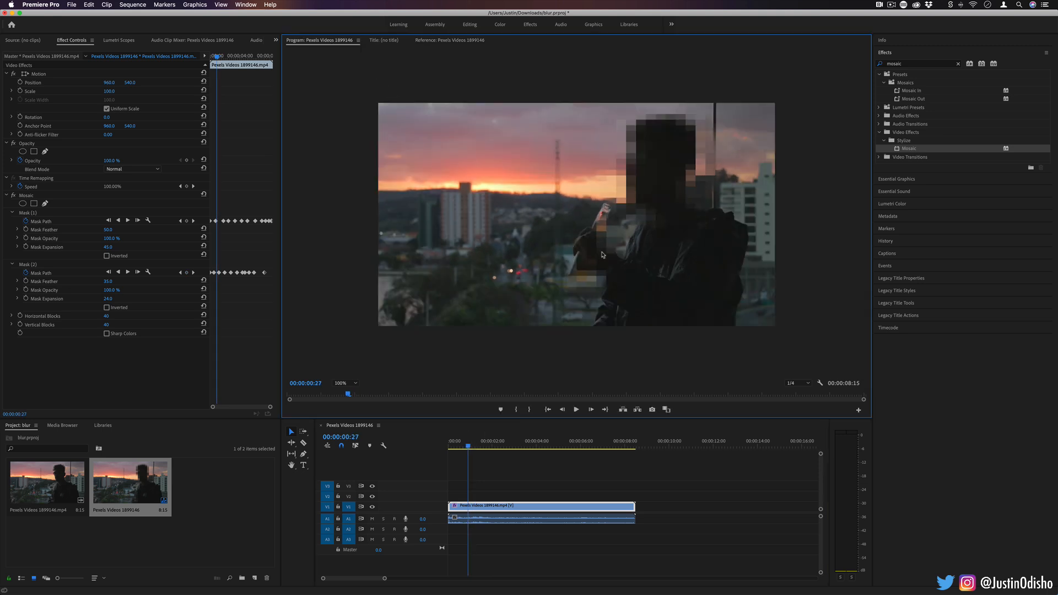